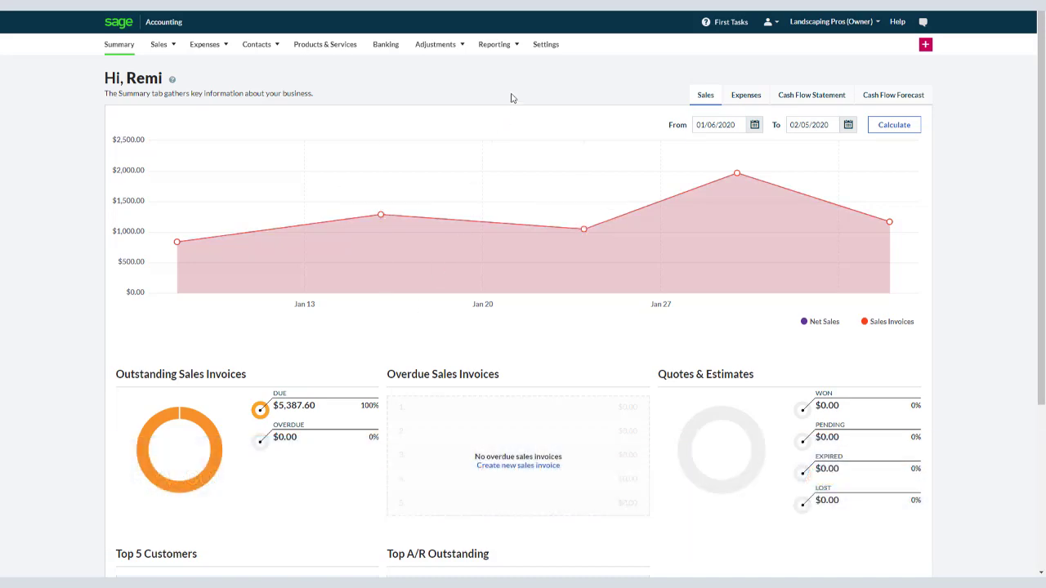
- Review the financial year end and start dates in Financial Settings, then return to the Opening Balances settings
{"action": "left_click", "coordinate": [546, 44]}
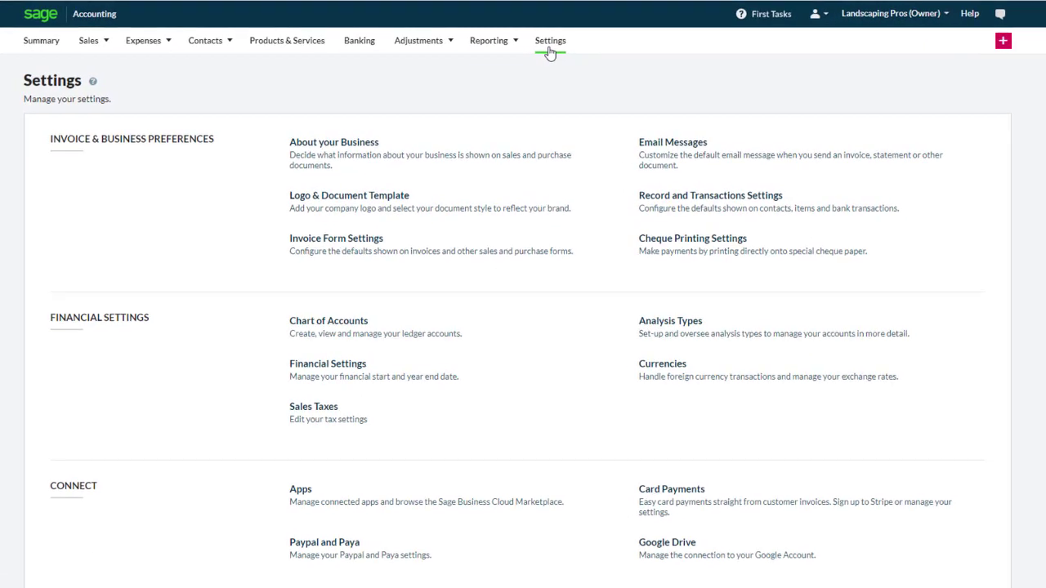
{"action": "mouse_move", "coordinate": [384, 372]}
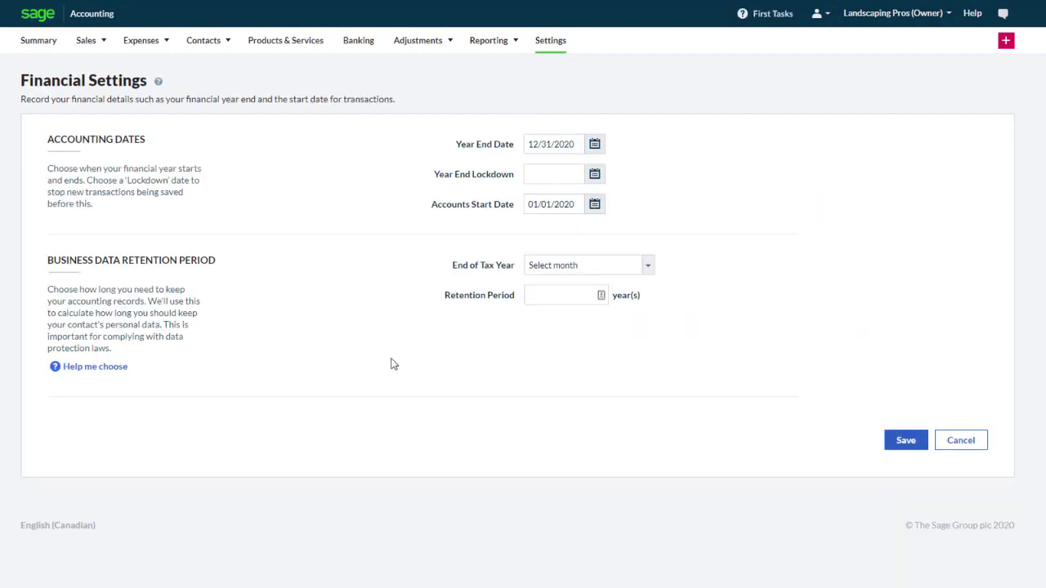
{"action": "left_click", "coordinate": [595, 205]}
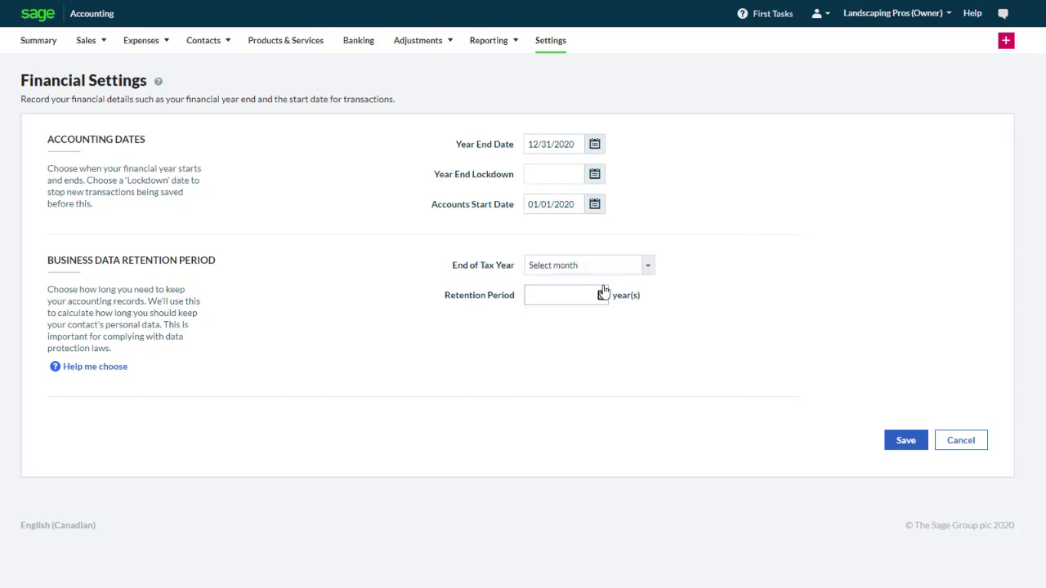
{"action": "left_click", "coordinate": [906, 439]}
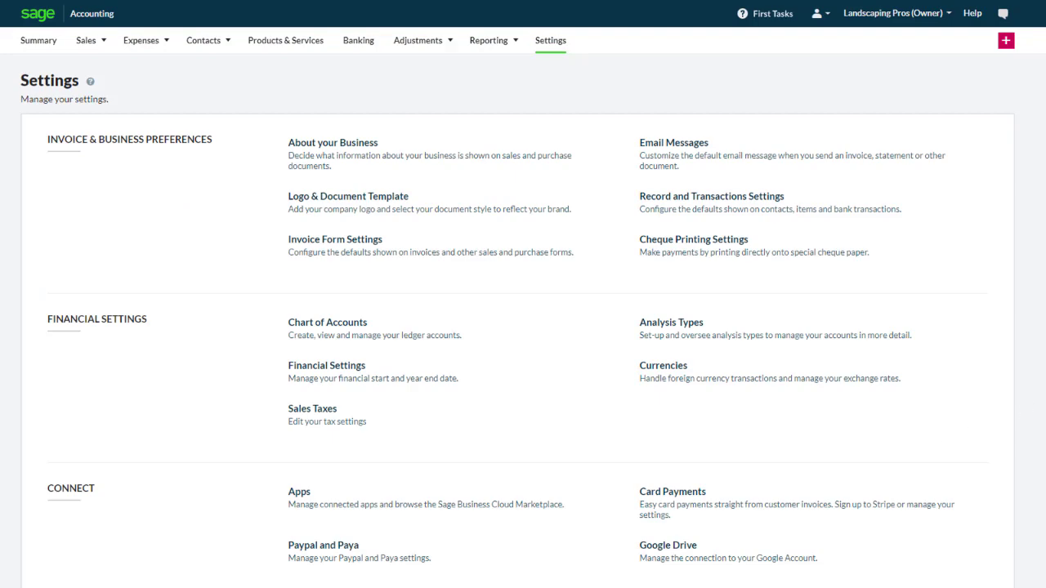
{"action": "scroll", "scroll_direction": "down", "scroll_amount": 3}
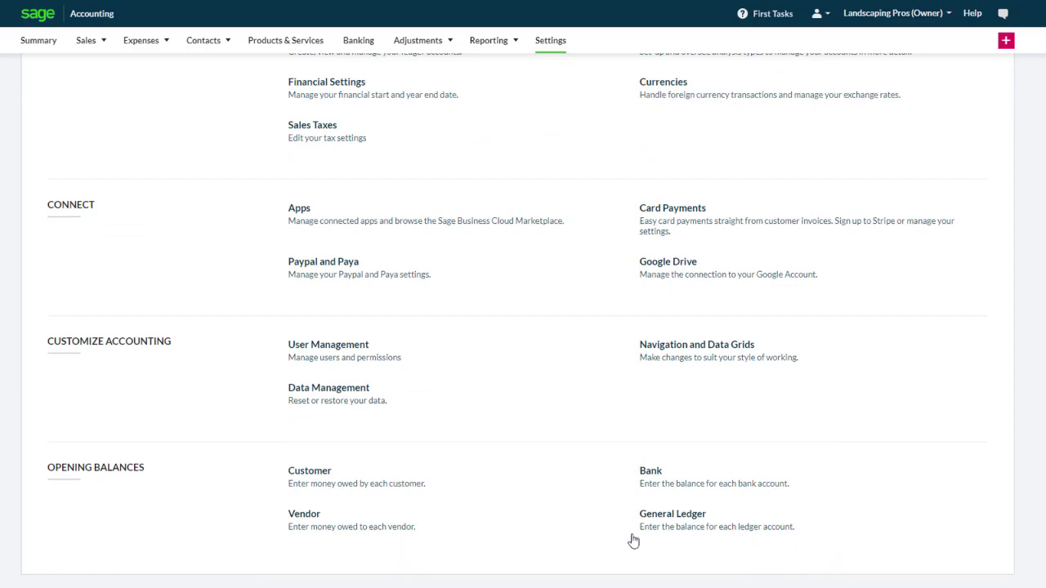
- Start a new customer opening balance as a Bill for Armstrong Home Hardware
{"action": "left_click", "coordinate": [309, 471]}
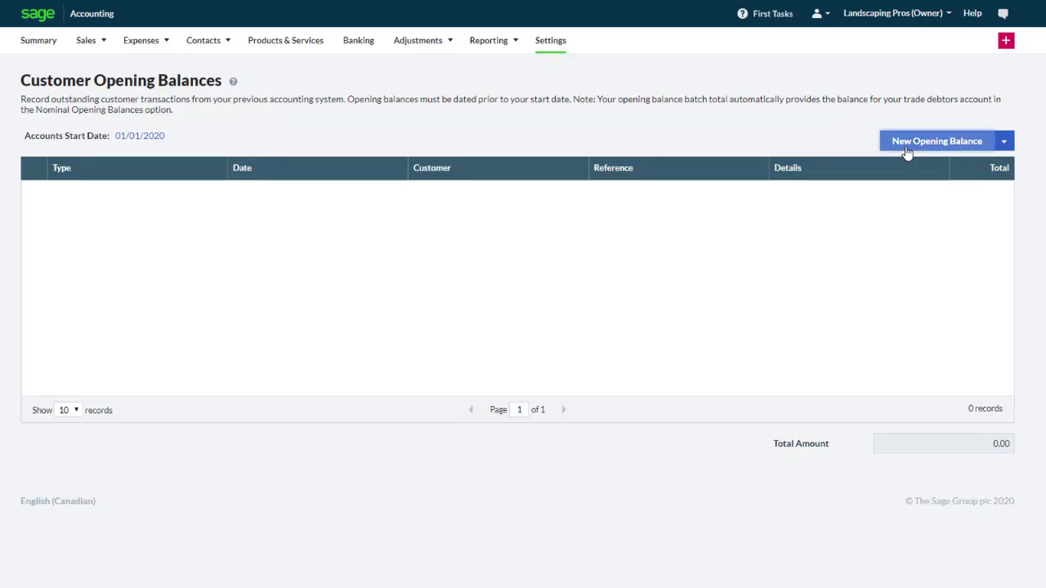
{"action": "left_click", "coordinate": [937, 140]}
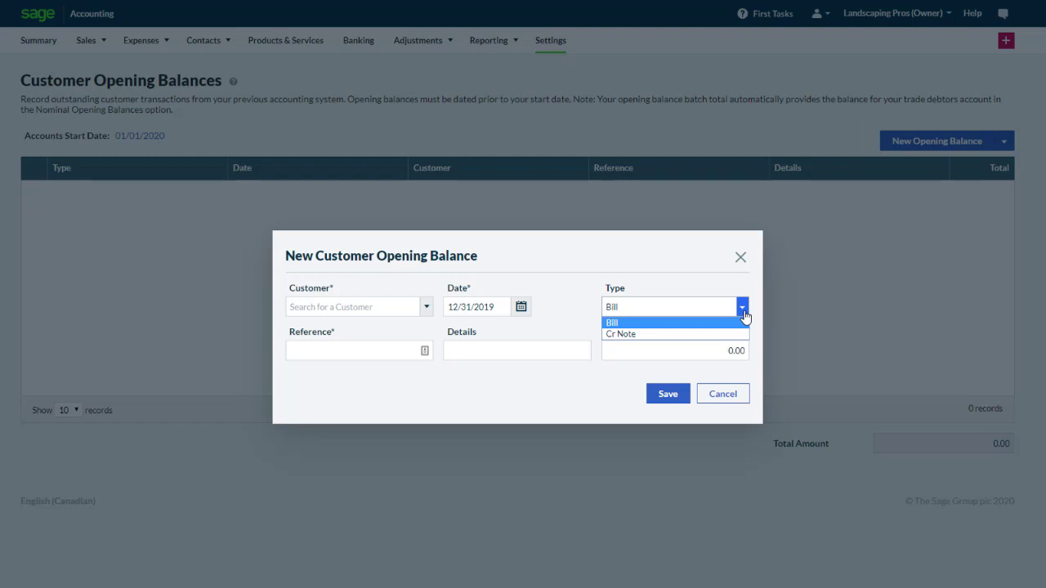
{"action": "left_click", "coordinate": [611, 322]}
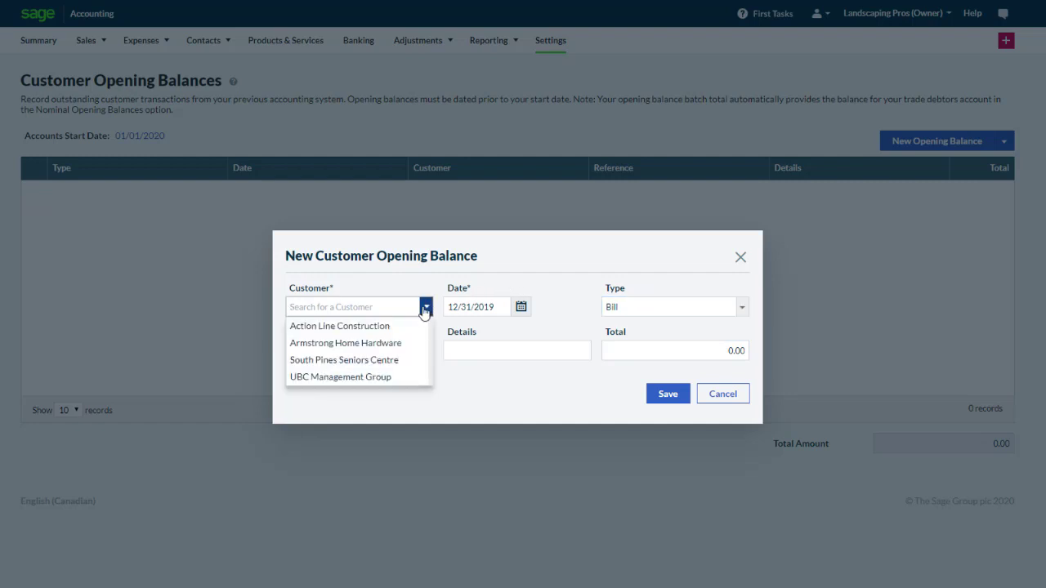
{"action": "left_click", "coordinate": [522, 308]}
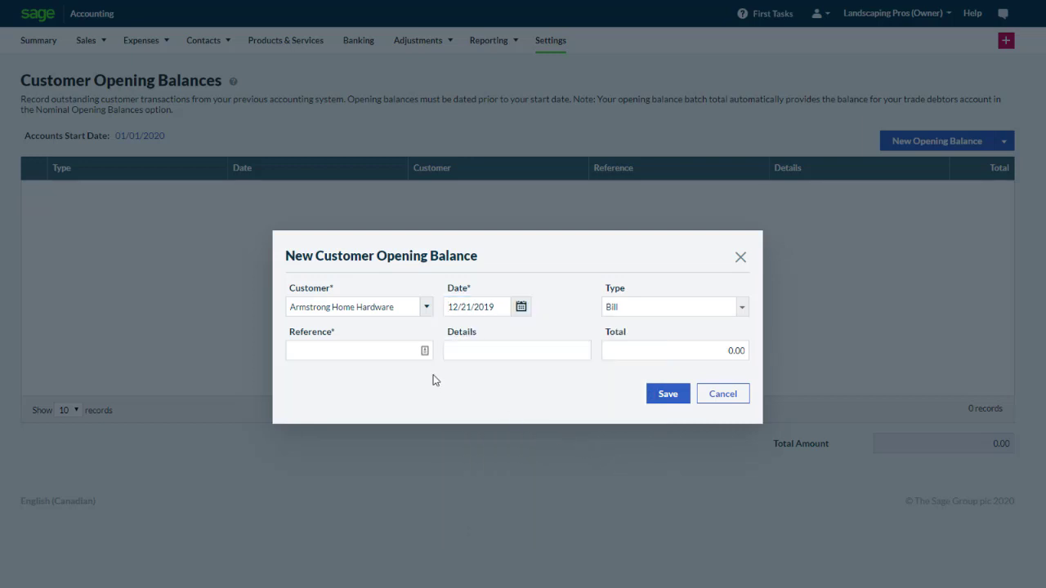
- Enter reference 209, details 'Landscaping work', total 334 and save the customer opening balance
{"action": "type", "text": "209"}
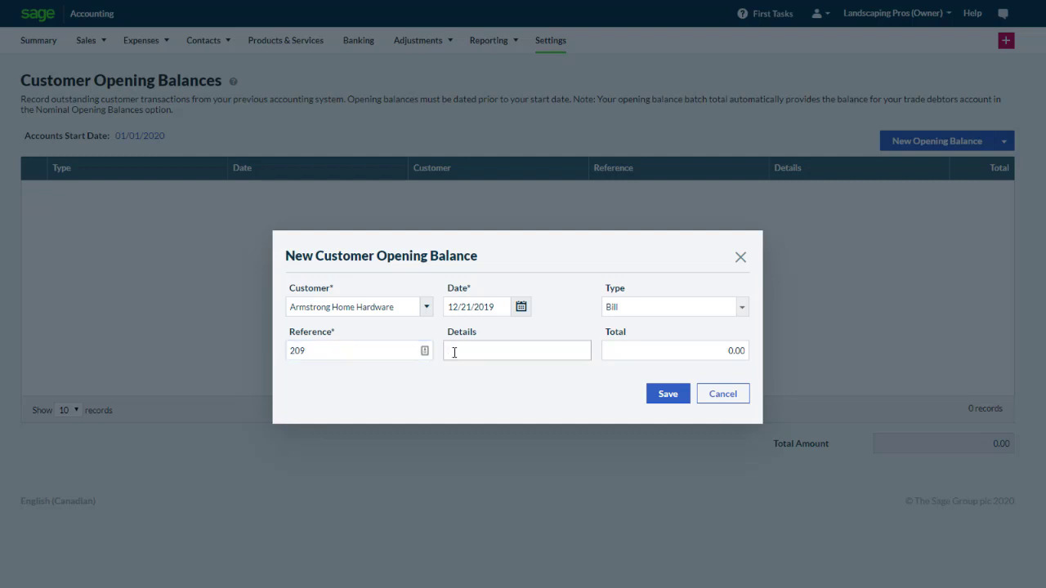
{"action": "type", "text": "Linds"}
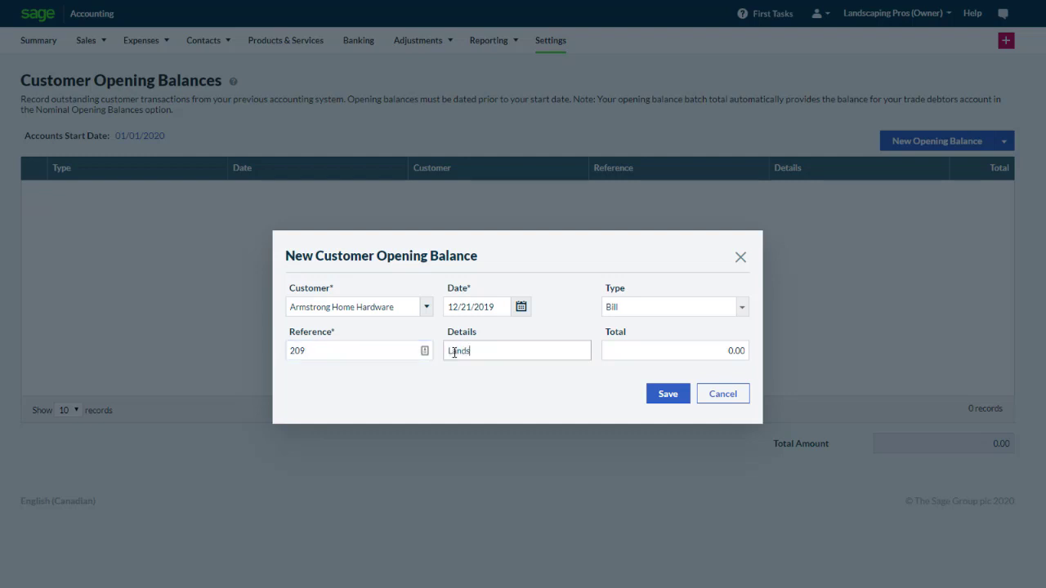
{"action": "type", "text": "Landscaping w"}
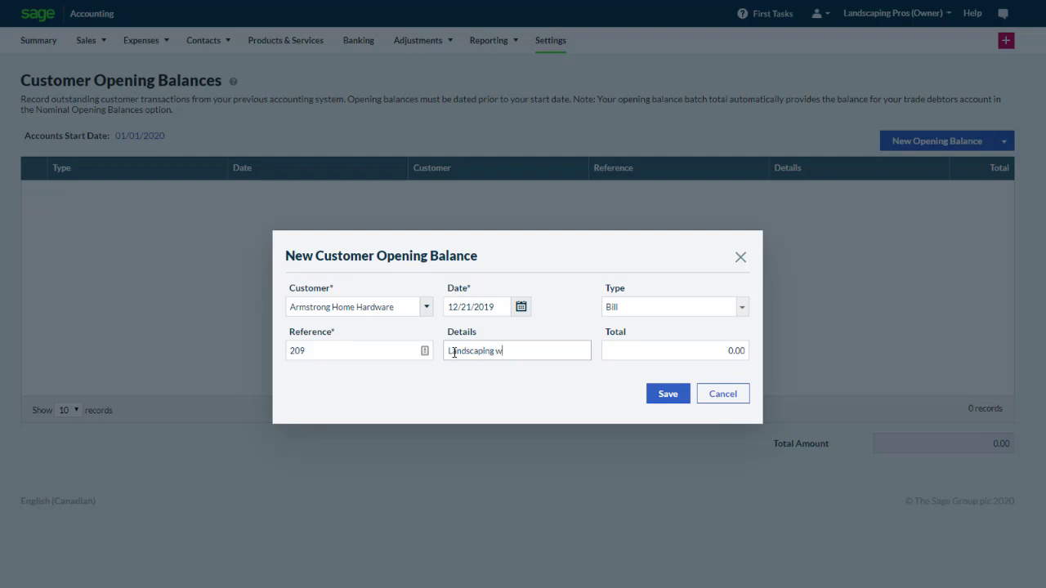
{"action": "type", "text": "ork"}
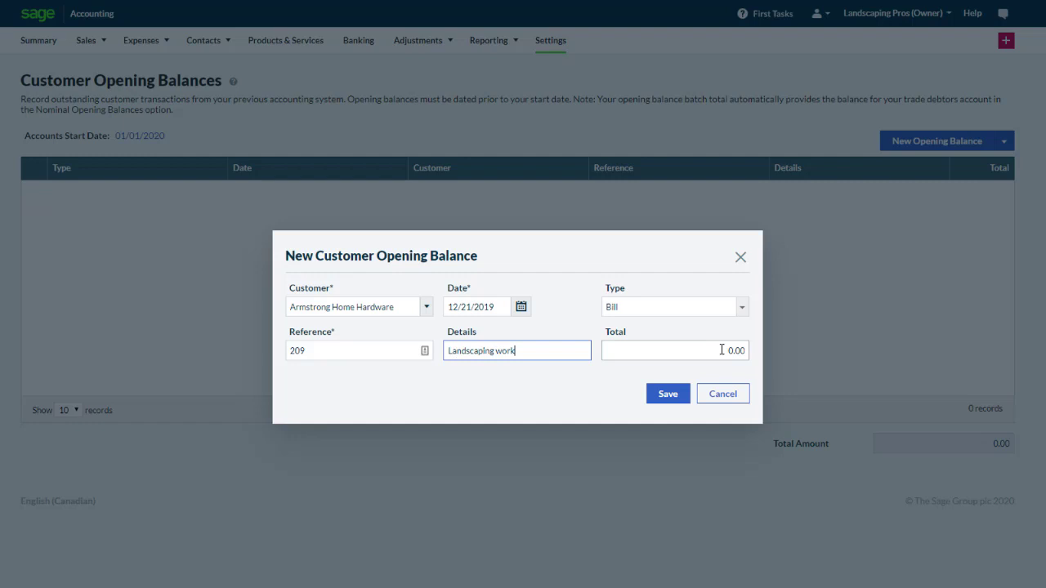
{"action": "type", "text": "334.88"}
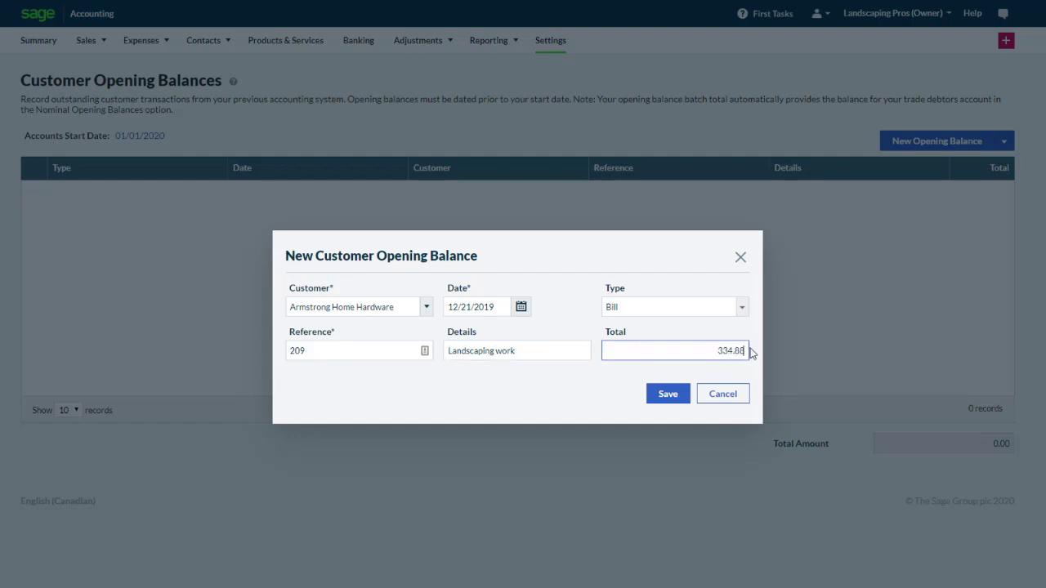
{"action": "left_click", "coordinate": [667, 392]}
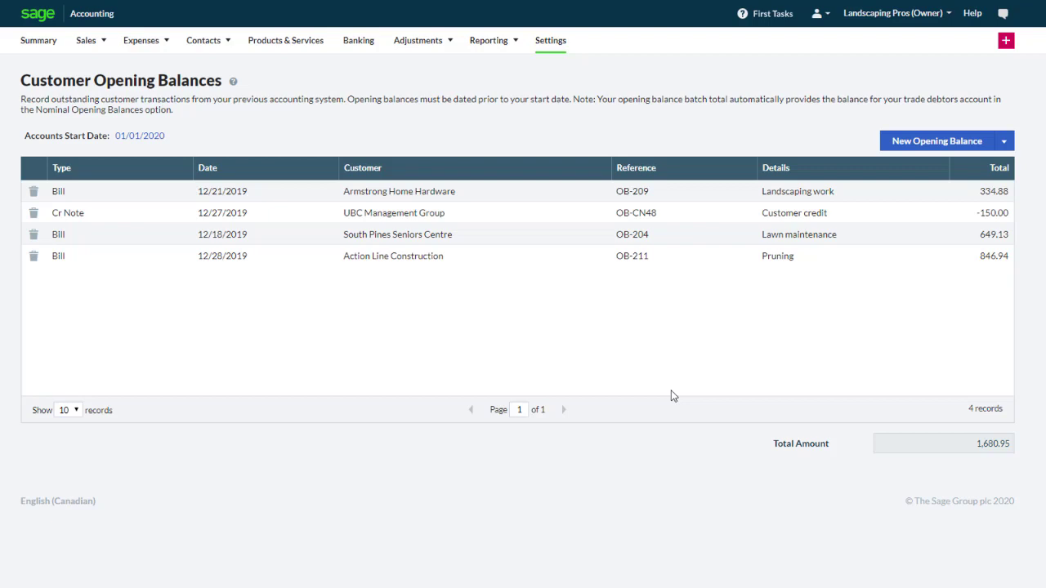
{"action": "left_click", "coordinate": [1004, 141]}
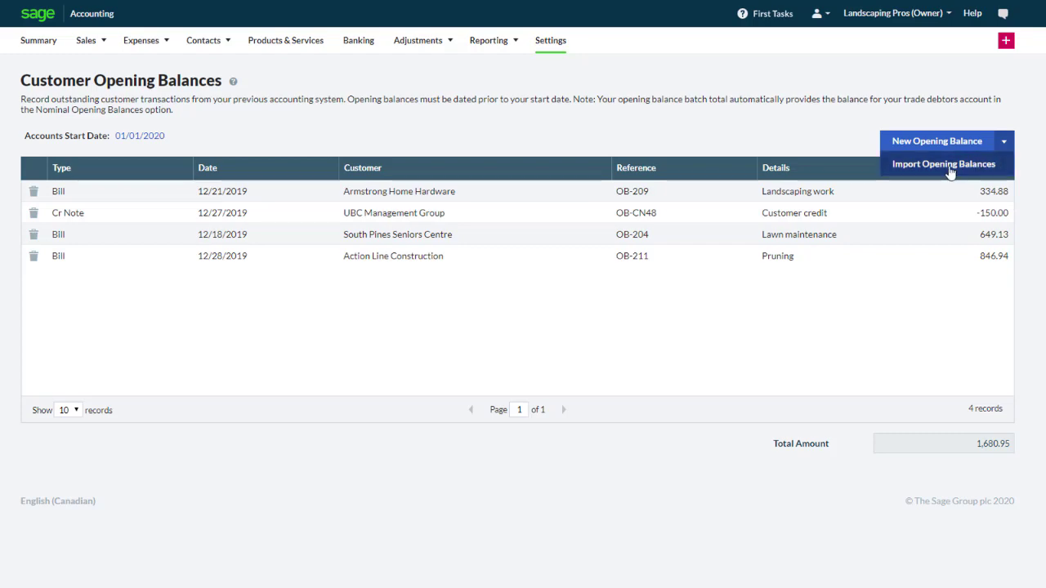
{"action": "left_click", "coordinate": [945, 164]}
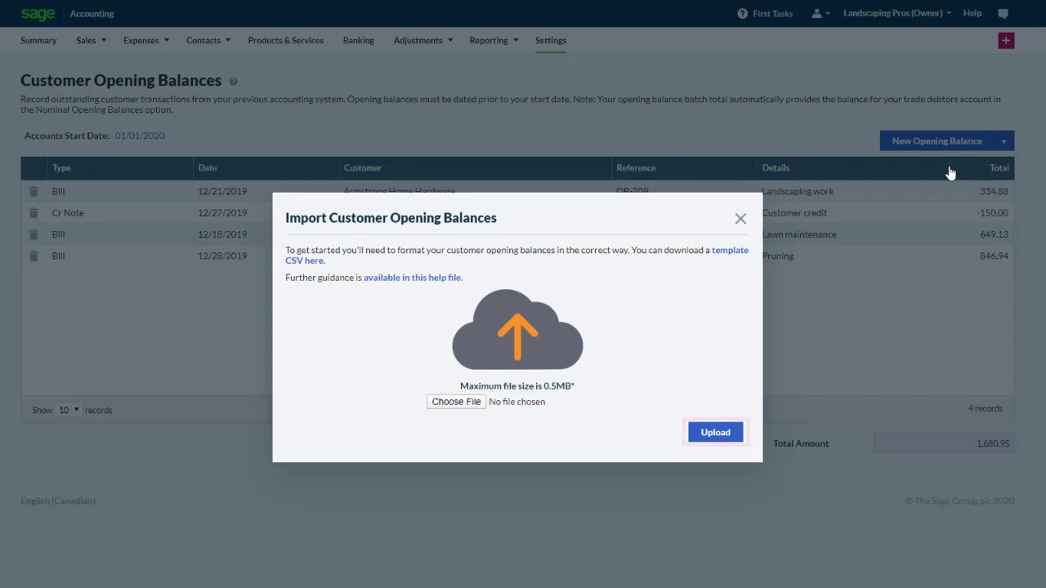
{"action": "left_click", "coordinate": [739, 219]}
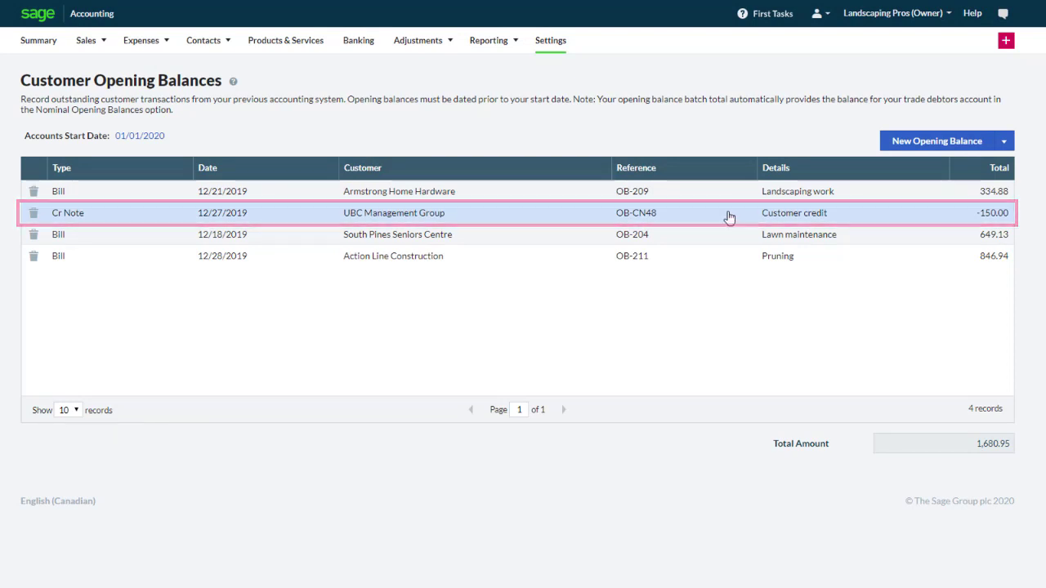
- Start a new vendor opening balance as a Bill for Landscaping Depot
{"action": "left_click", "coordinate": [549, 40]}
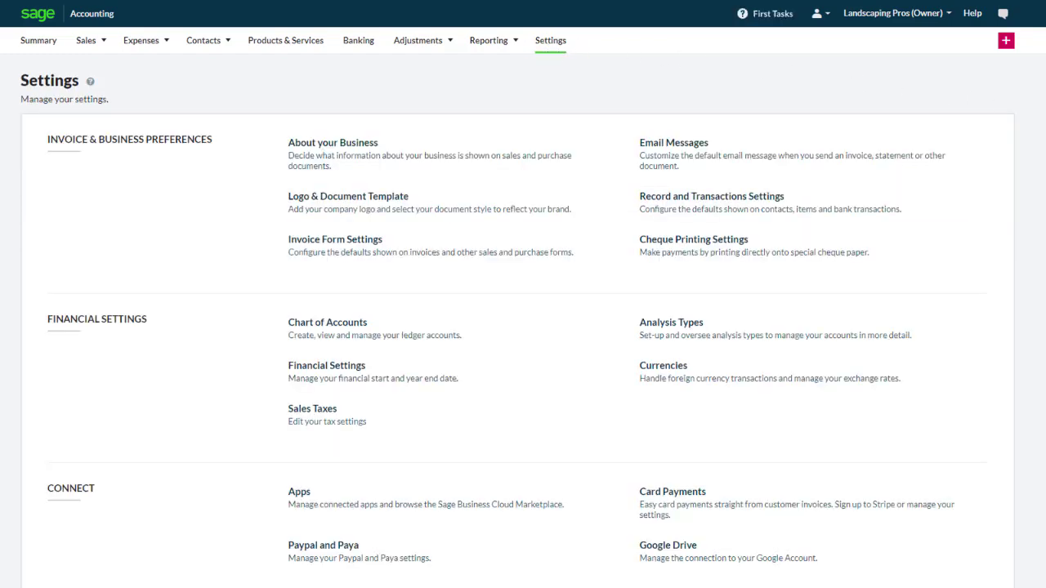
{"action": "scroll", "scroll_direction": "down", "scroll_amount": 3}
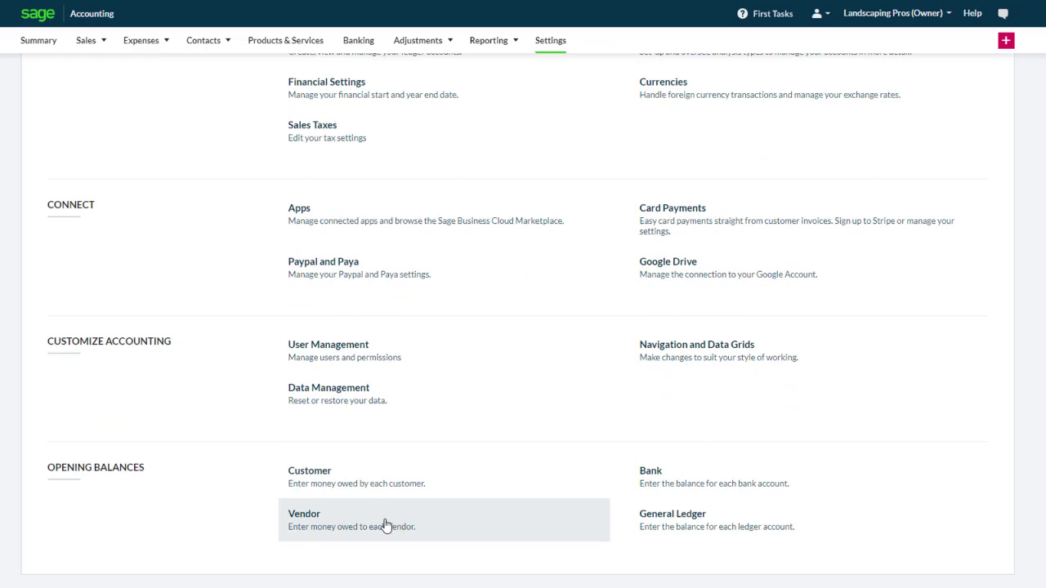
{"action": "left_click", "coordinate": [304, 513]}
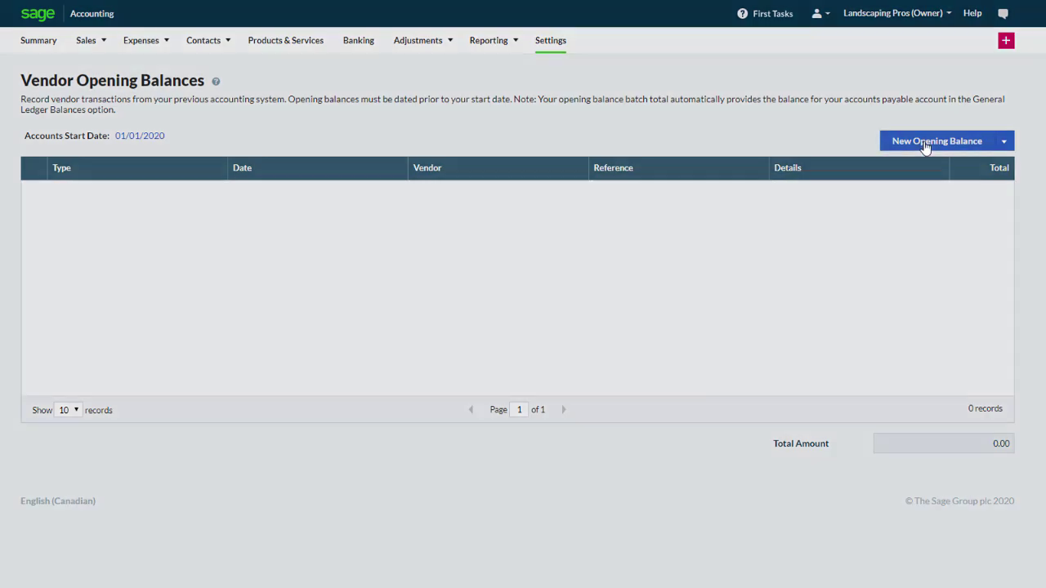
{"action": "left_click", "coordinate": [936, 140]}
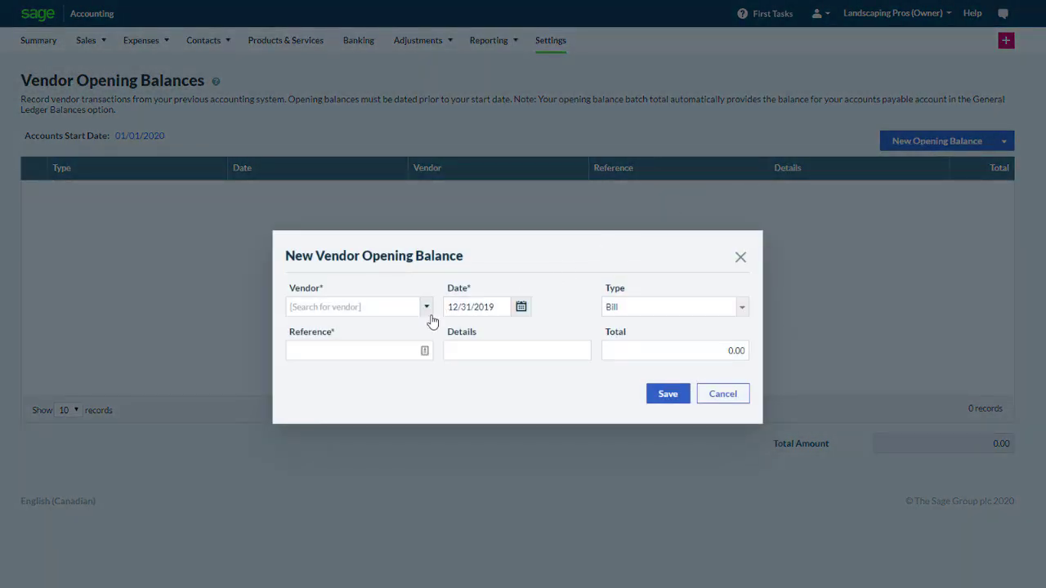
{"action": "left_click", "coordinate": [352, 307]}
{"action": "type", "text": "Landscaping Depot"}
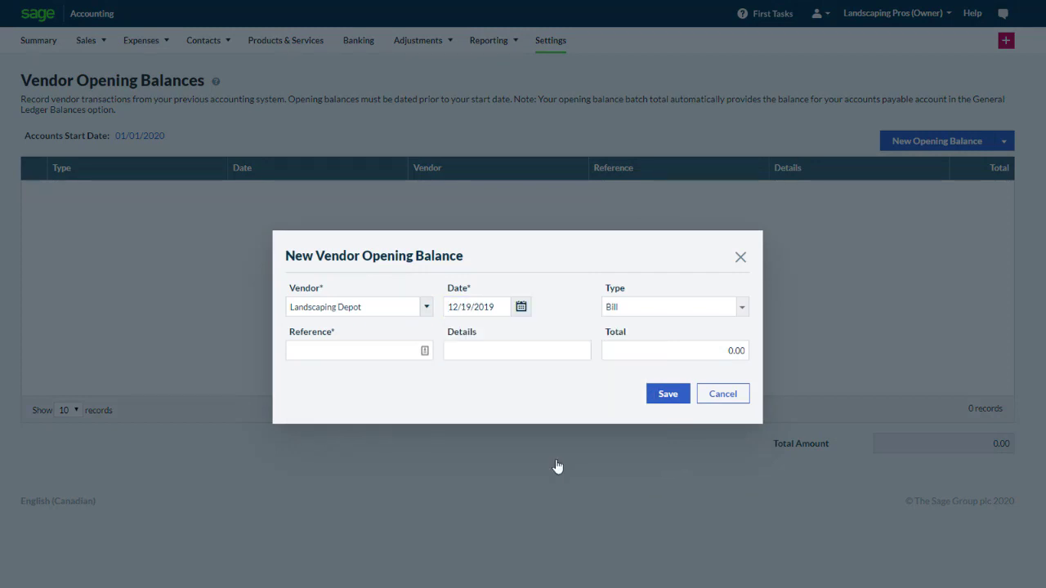
{"action": "left_click", "coordinate": [741, 307]}
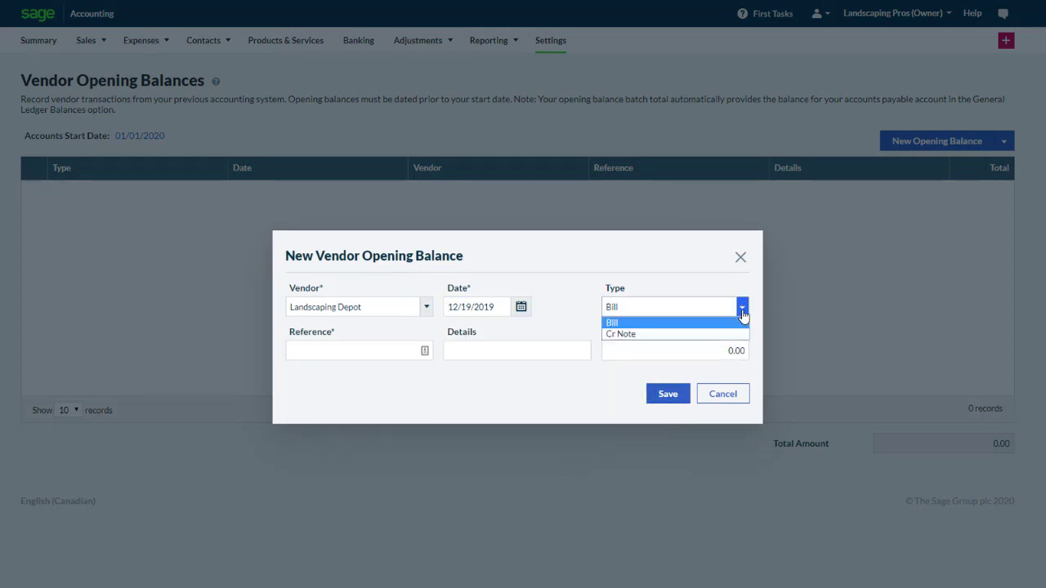
- Enter reference 499, details 'Bags of soil', total 168 and save the Landscaping Depot bill
{"action": "type", "text": "4"}
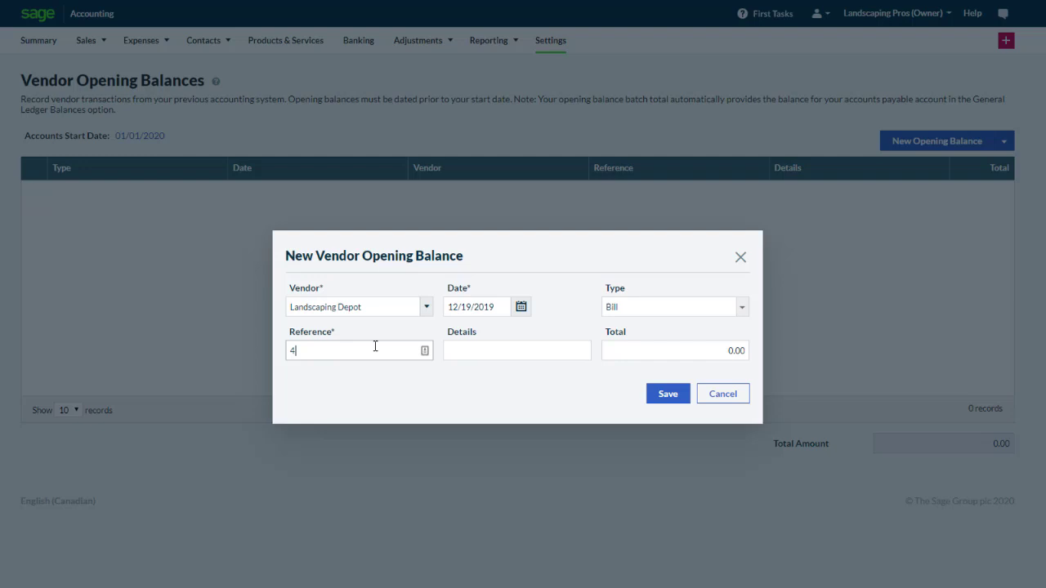
{"action": "type", "text": "B"}
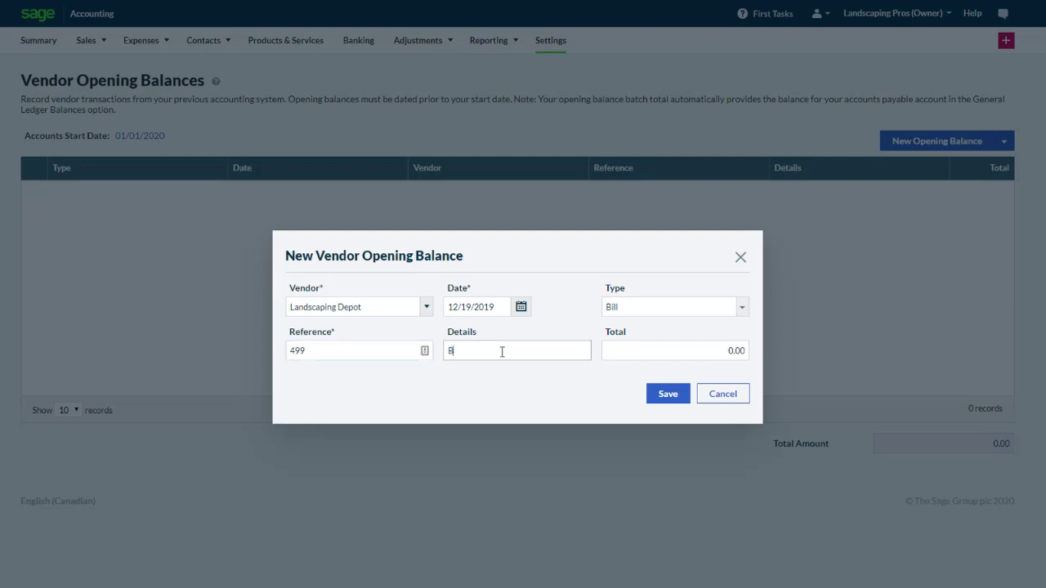
{"action": "type", "text": "Bags of soil"}
{"action": "left_click", "coordinate": [675, 350]}
{"action": "type", "text": "168"}
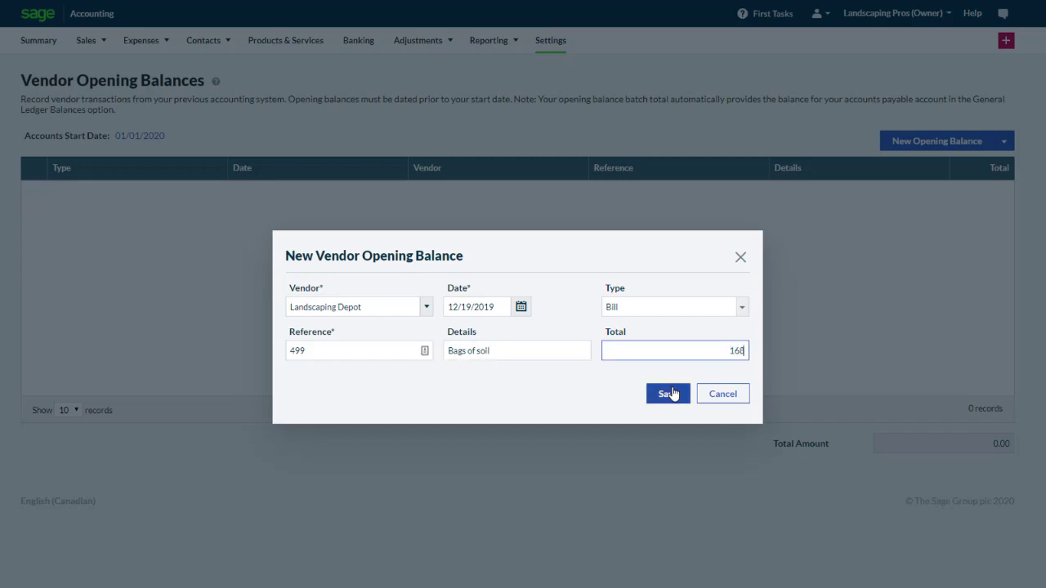
{"action": "left_click", "coordinate": [666, 392]}
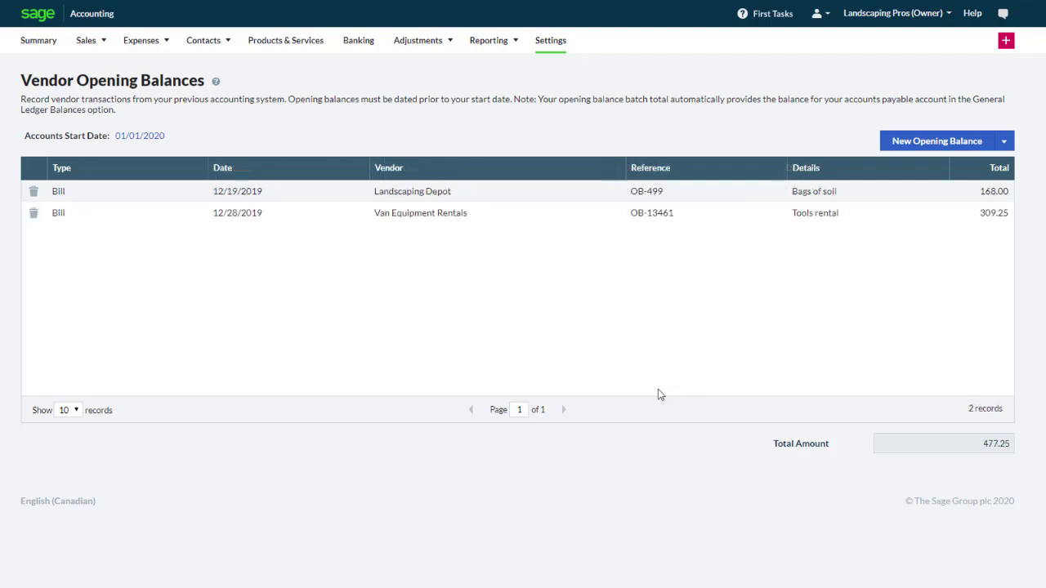
{"action": "left_click", "coordinate": [1004, 141]}
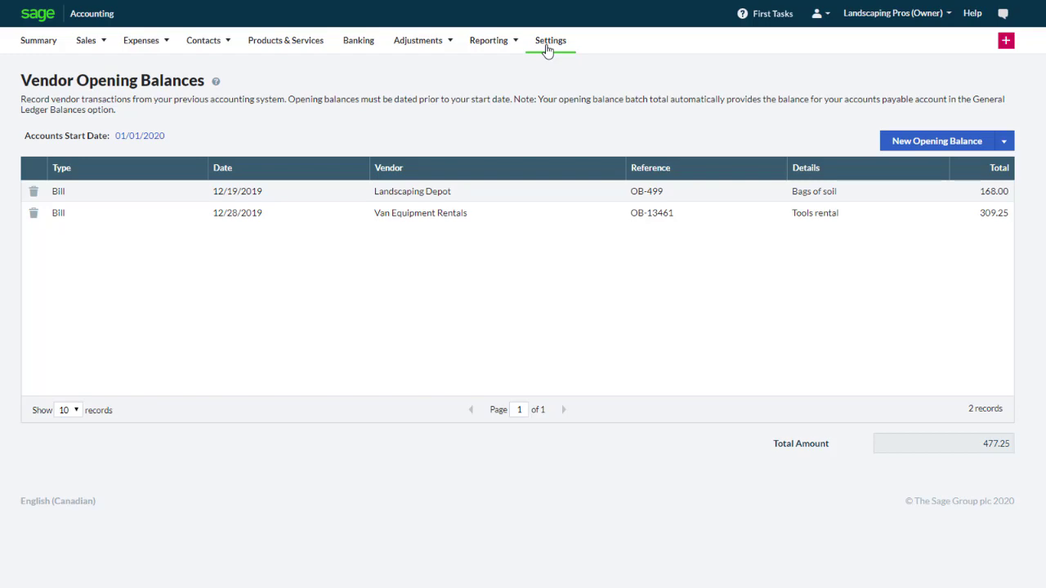
- Enter the 1050 Chequing opening balance as a Receipt (debit) of 7426.09
{"action": "left_click", "coordinate": [549, 39]}
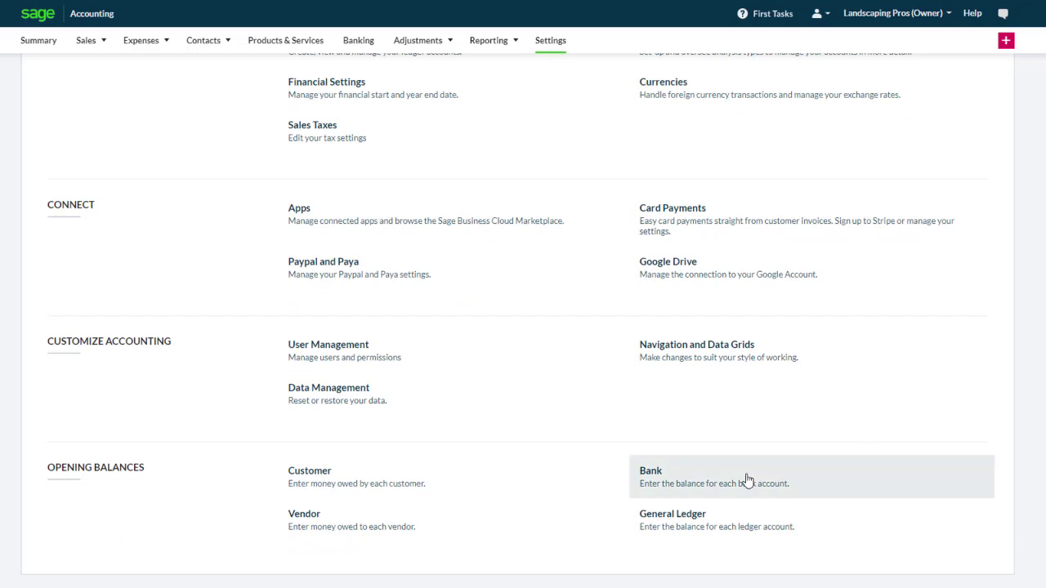
{"action": "left_click", "coordinate": [651, 470]}
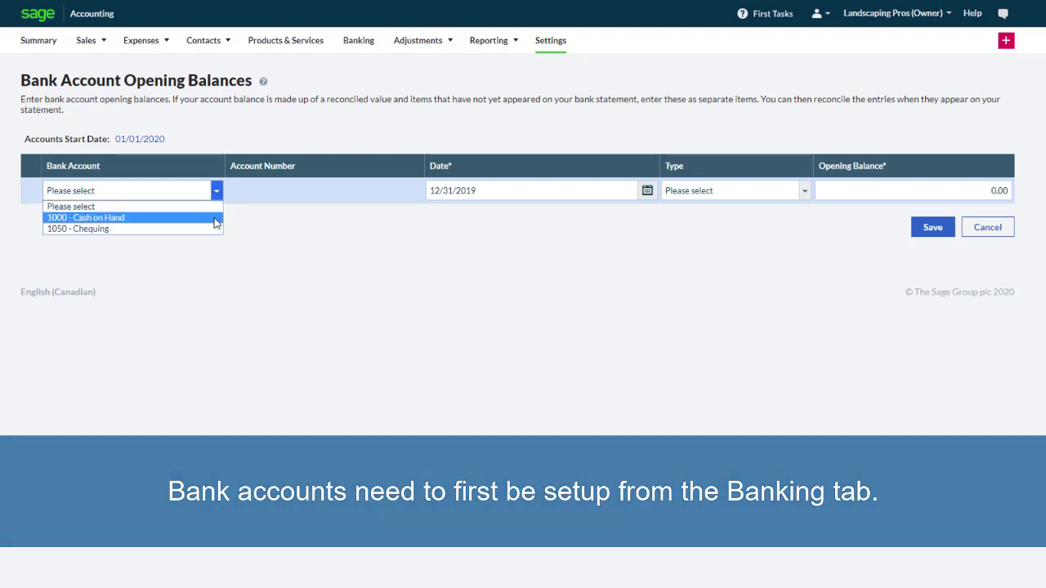
{"action": "left_click", "coordinate": [78, 229]}
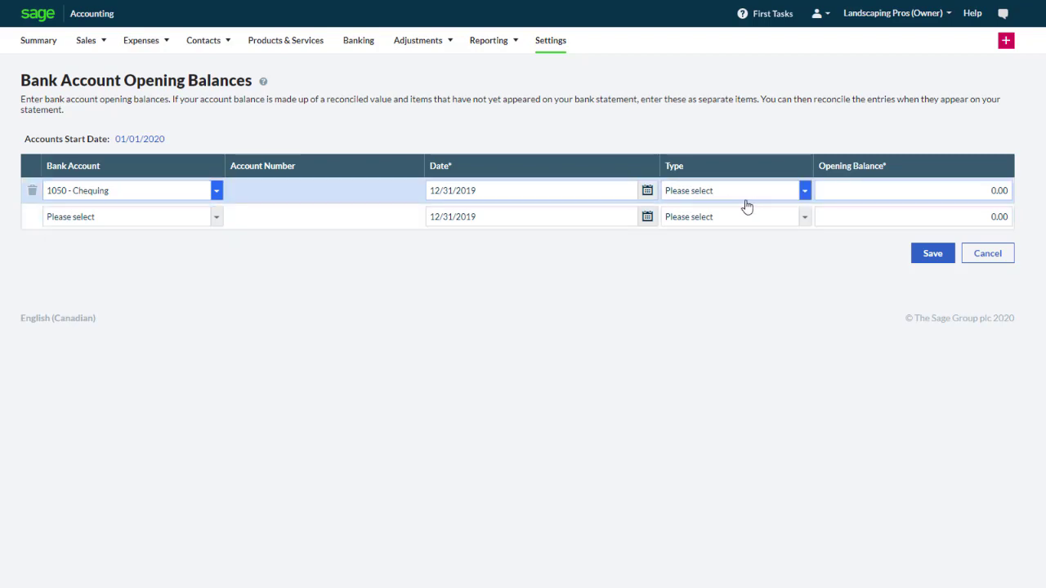
{"action": "left_click", "coordinate": [804, 190]}
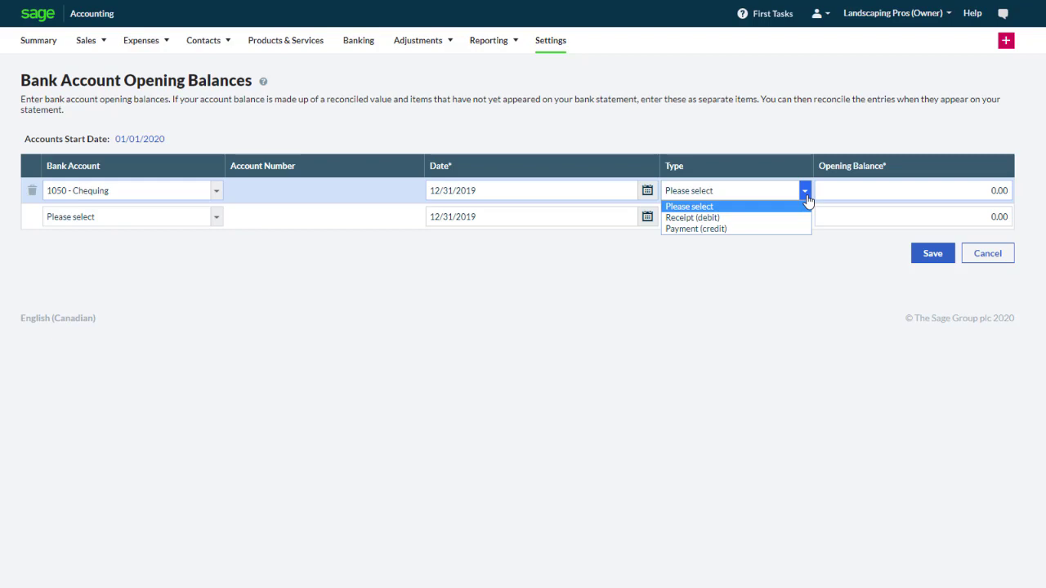
{"action": "mouse_move", "coordinate": [696, 229]}
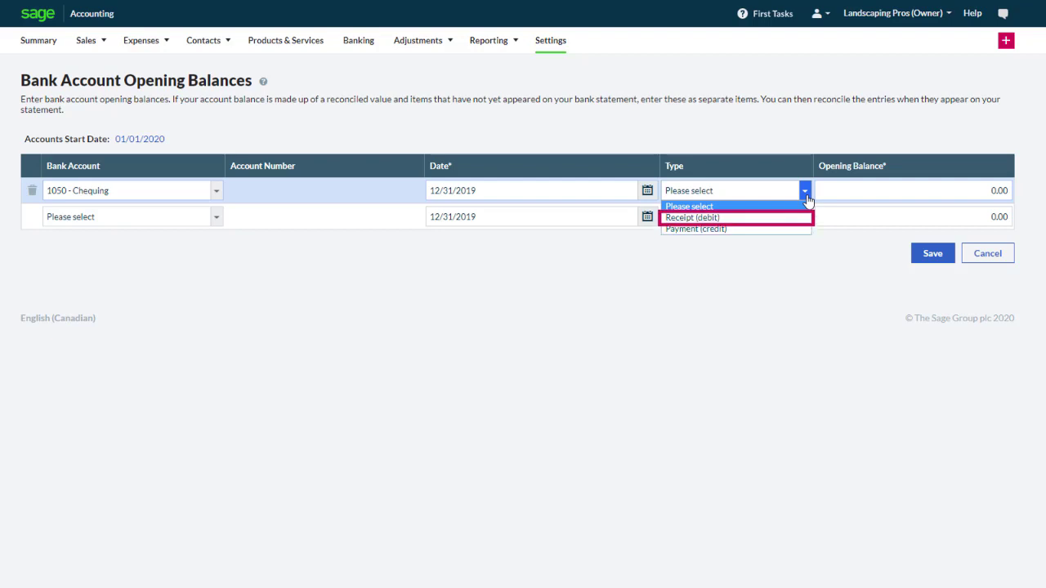
{"action": "left_click", "coordinate": [692, 218]}
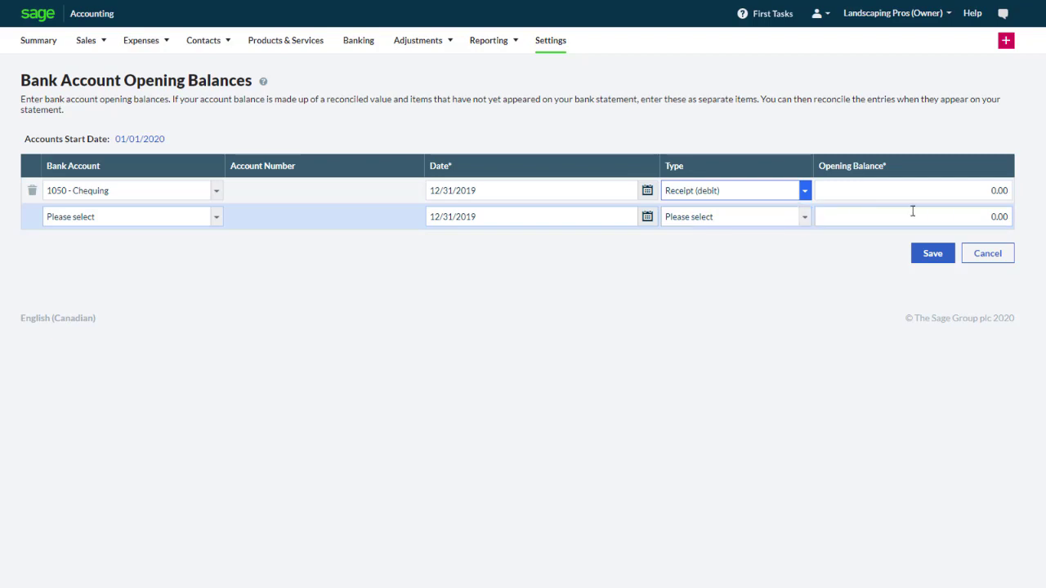
{"action": "type", "text": "7,426"}
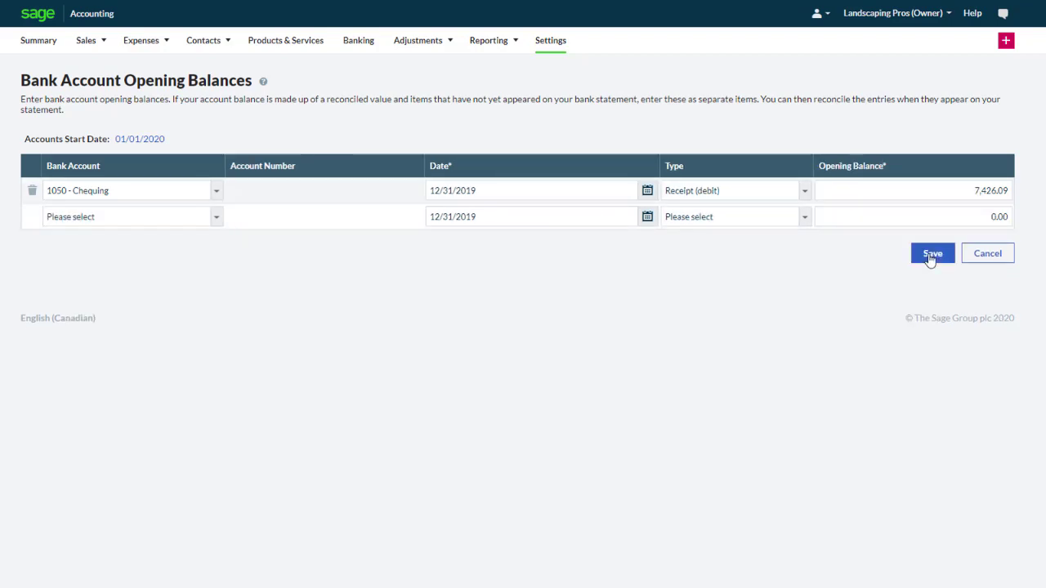
- Save the chequing balance and start the general ledger batch with reference 'Opening Balances'
{"action": "left_click", "coordinate": [549, 39]}
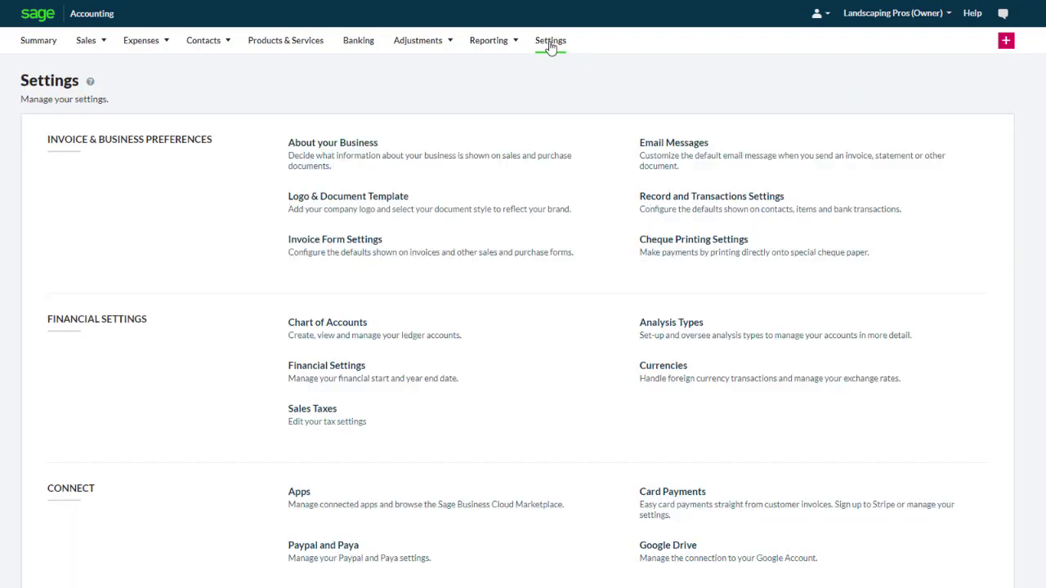
{"action": "scroll", "scroll_direction": "down", "scroll_amount": 3}
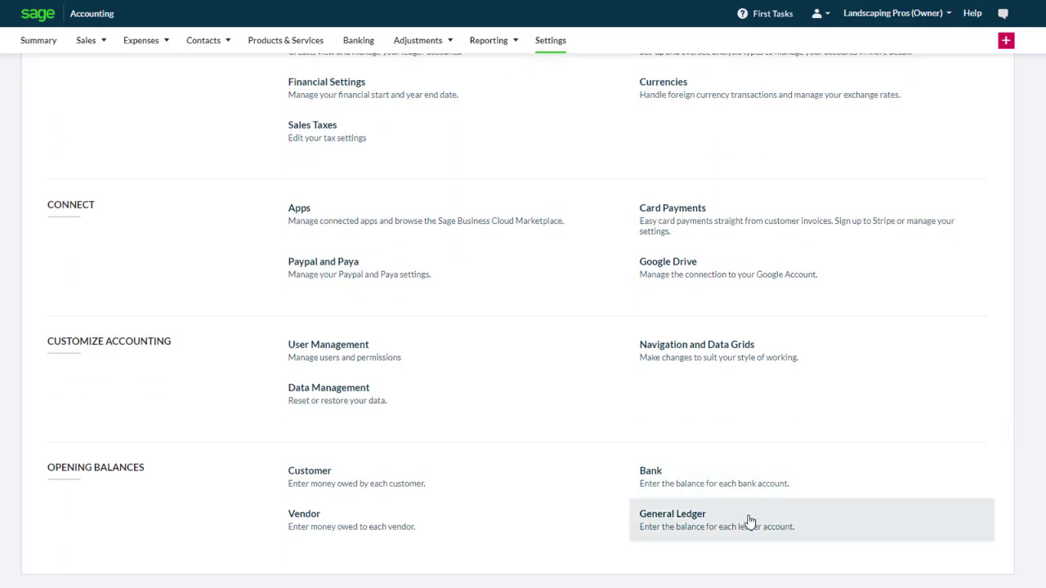
{"action": "left_click", "coordinate": [674, 513]}
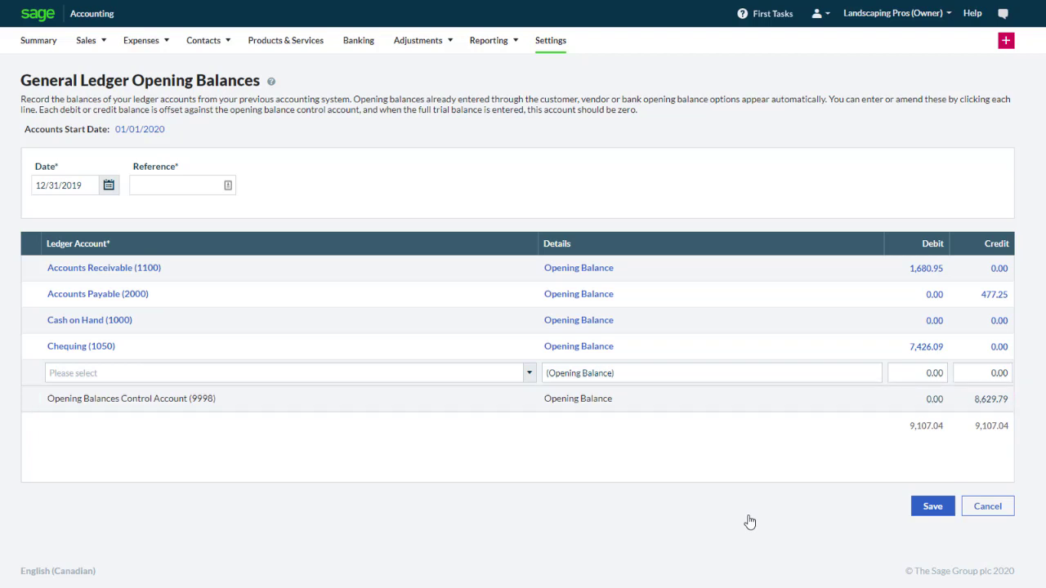
{"action": "left_click", "coordinate": [66, 185]}
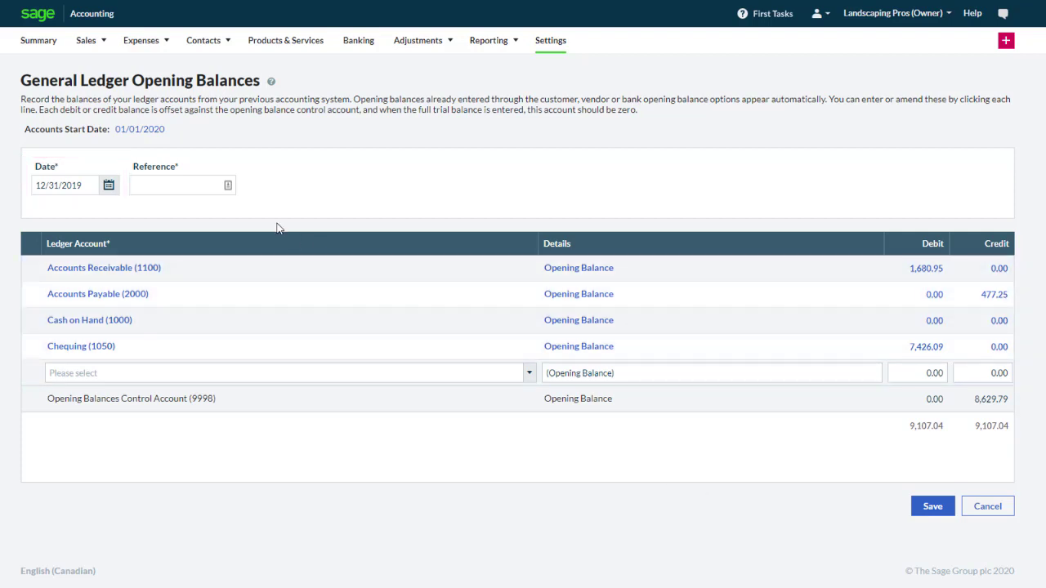
{"action": "type", "text": "Opening Balances"}
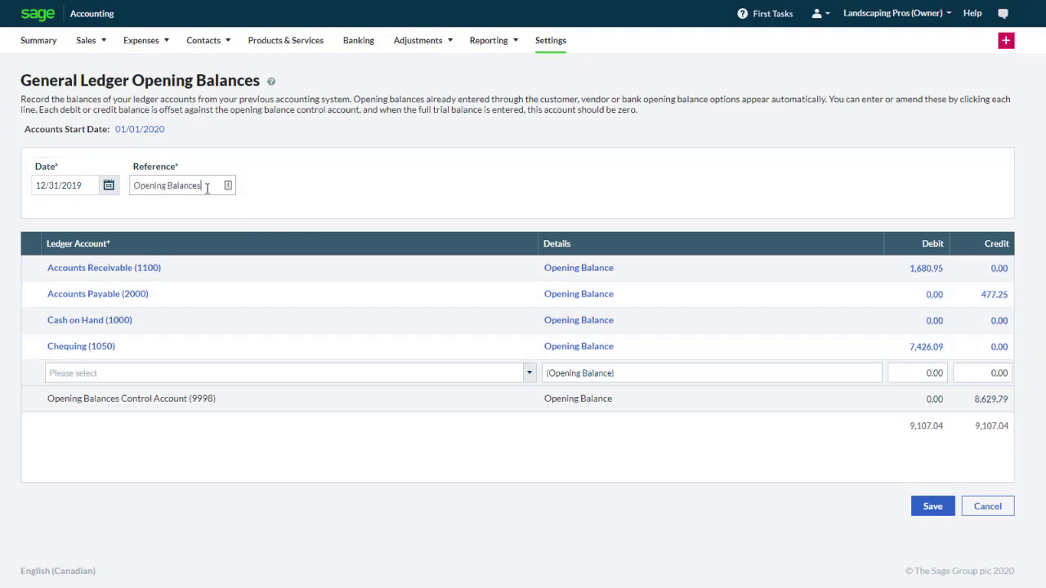
- Add the Inventory line at 450 with the remaining ledger lines and save, totals balancing at 23,557.04
{"action": "left_click", "coordinate": [530, 373]}
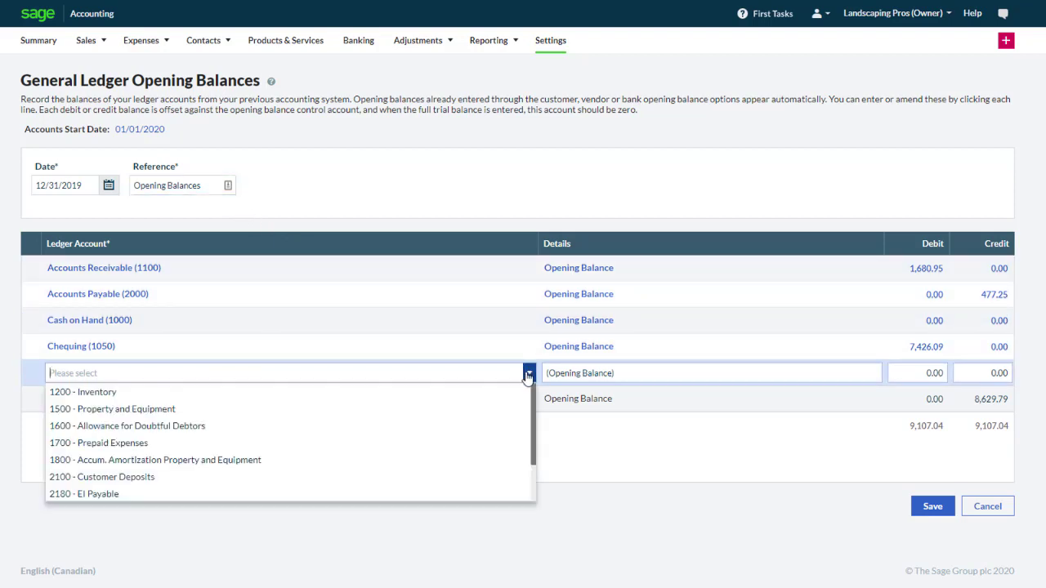
{"action": "left_click", "coordinate": [82, 392]}
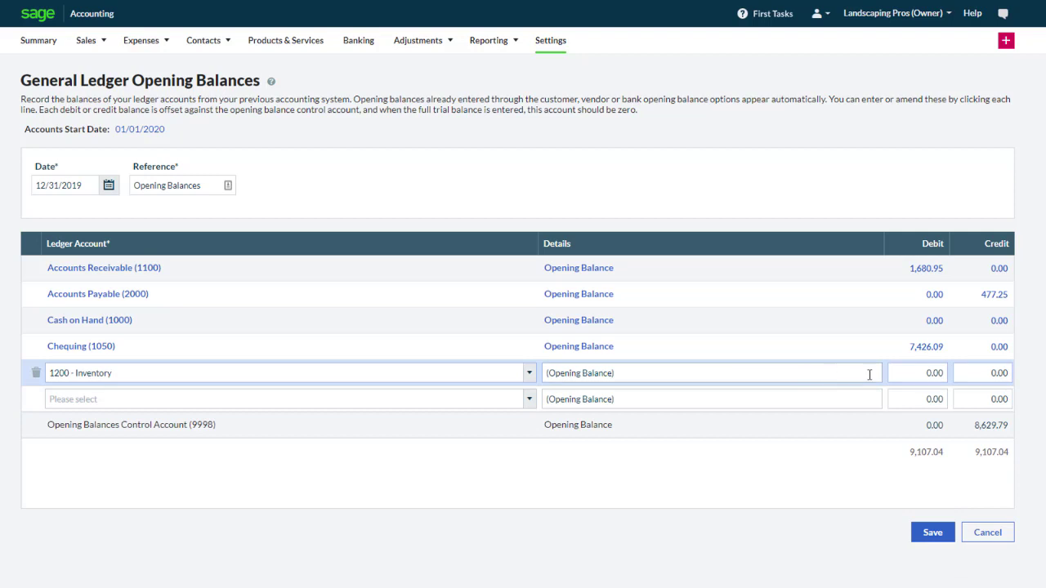
{"action": "type", "text": "450"}
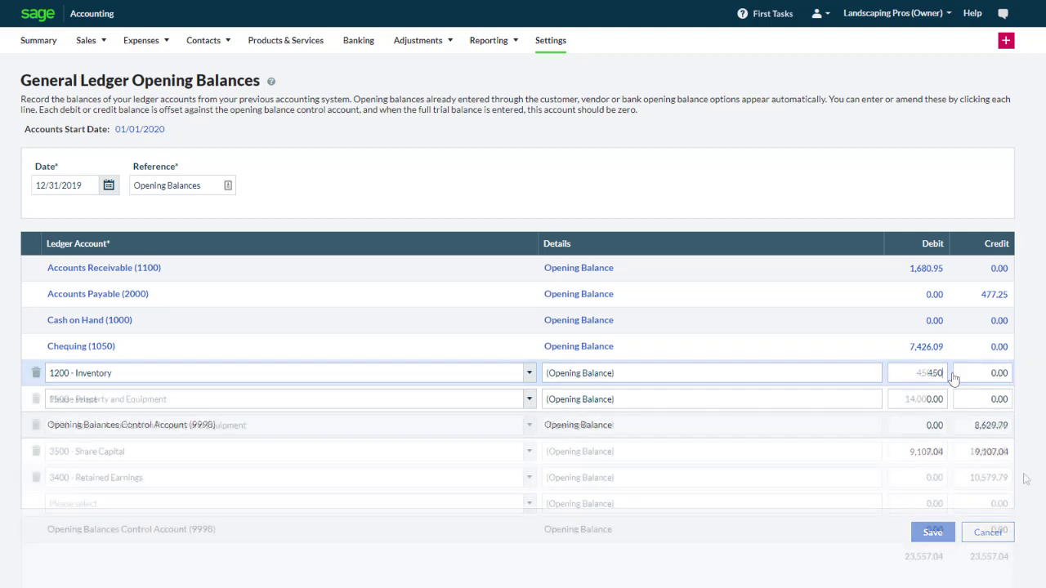
{"action": "left_click", "coordinate": [932, 533]}
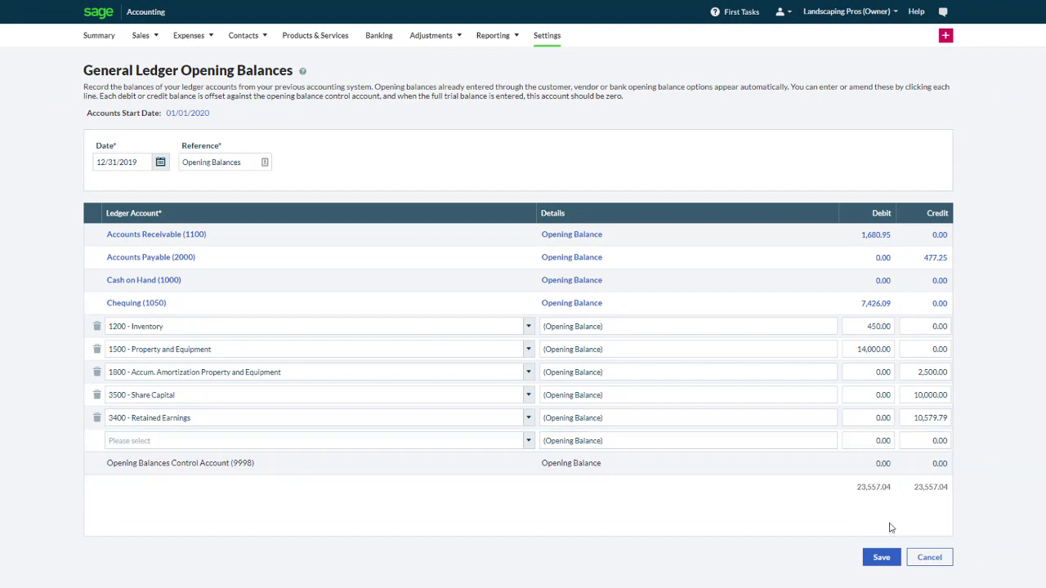
{"action": "left_click", "coordinate": [881, 557]}
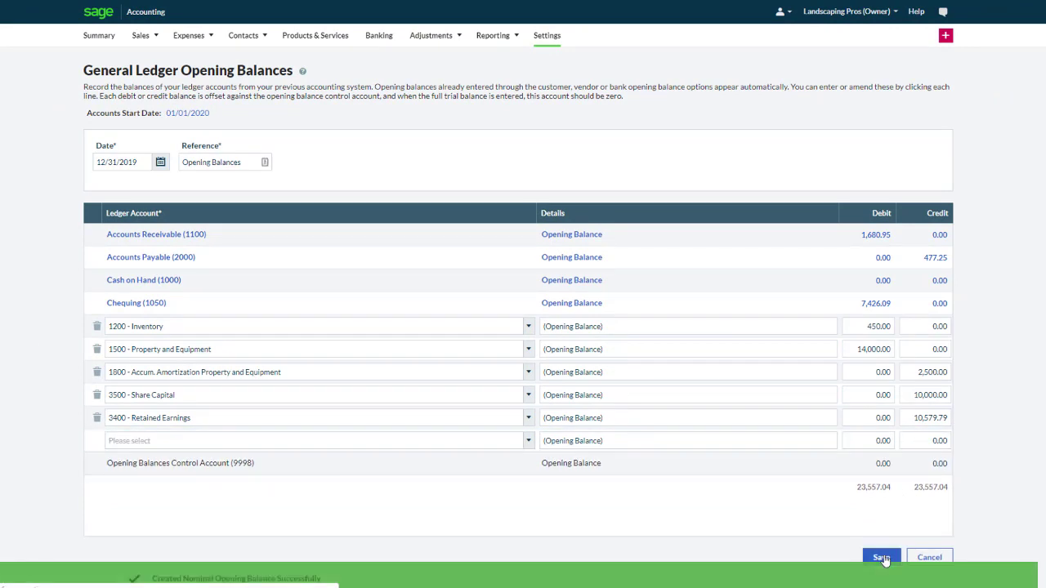